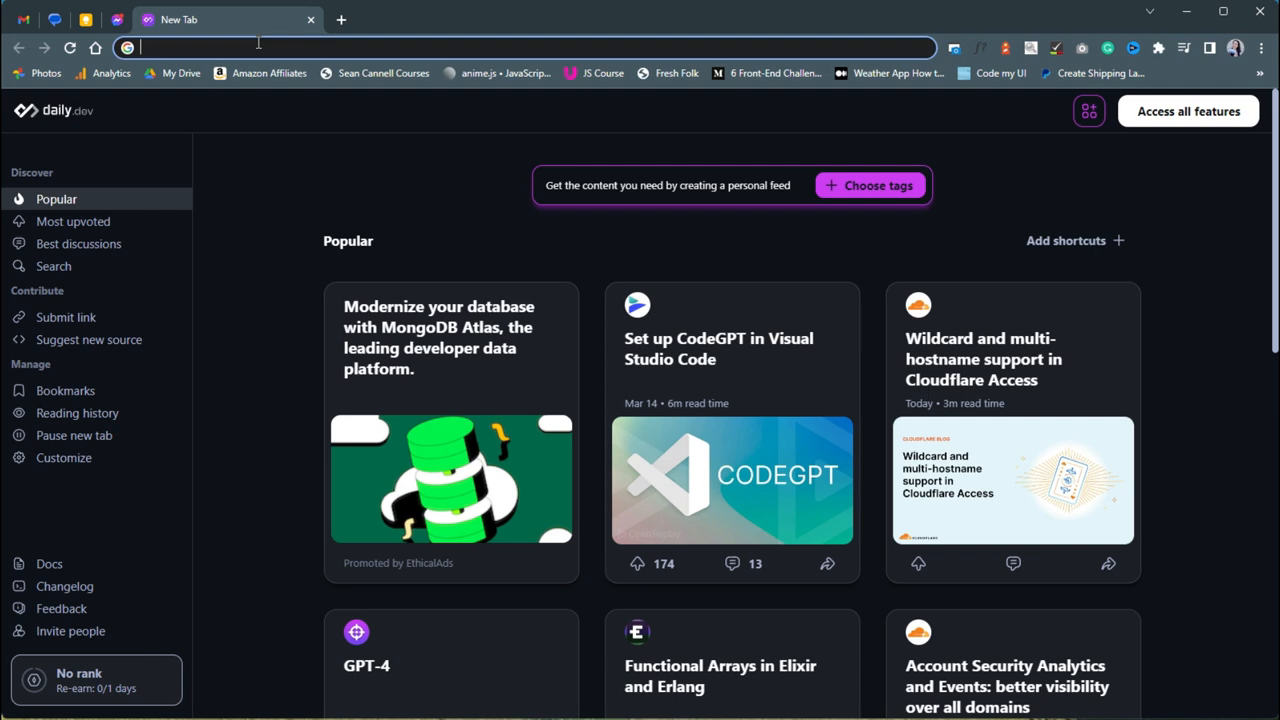
On dafont.com's Bitmap category filtered to 100% Free, download the VCR OSD Mono font.
type("dafont.com")
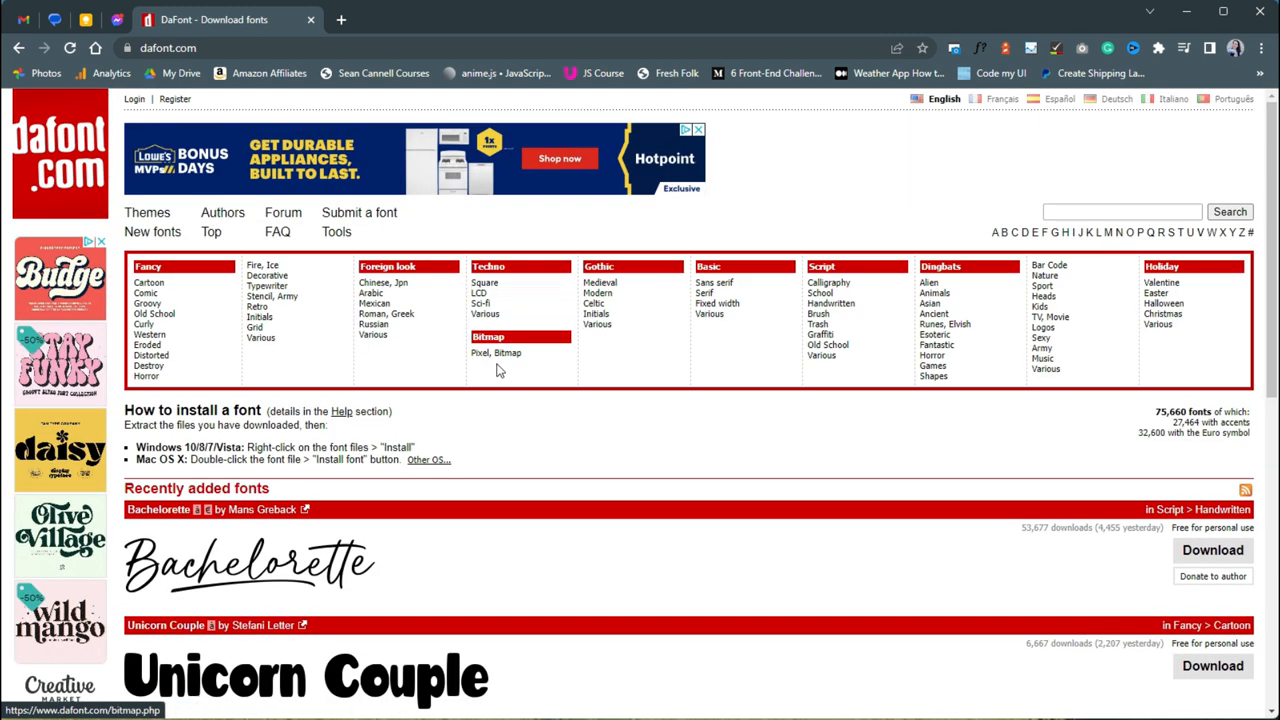
left_click(496, 352)
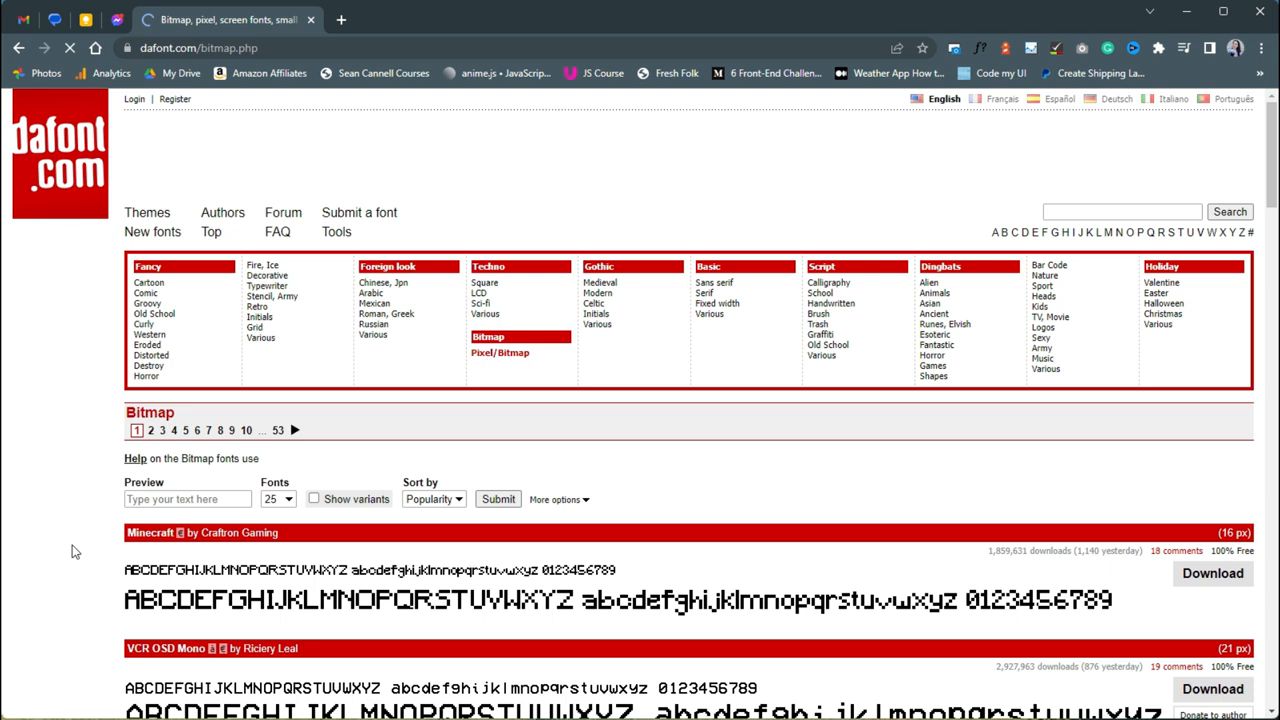
left_click(556, 500)
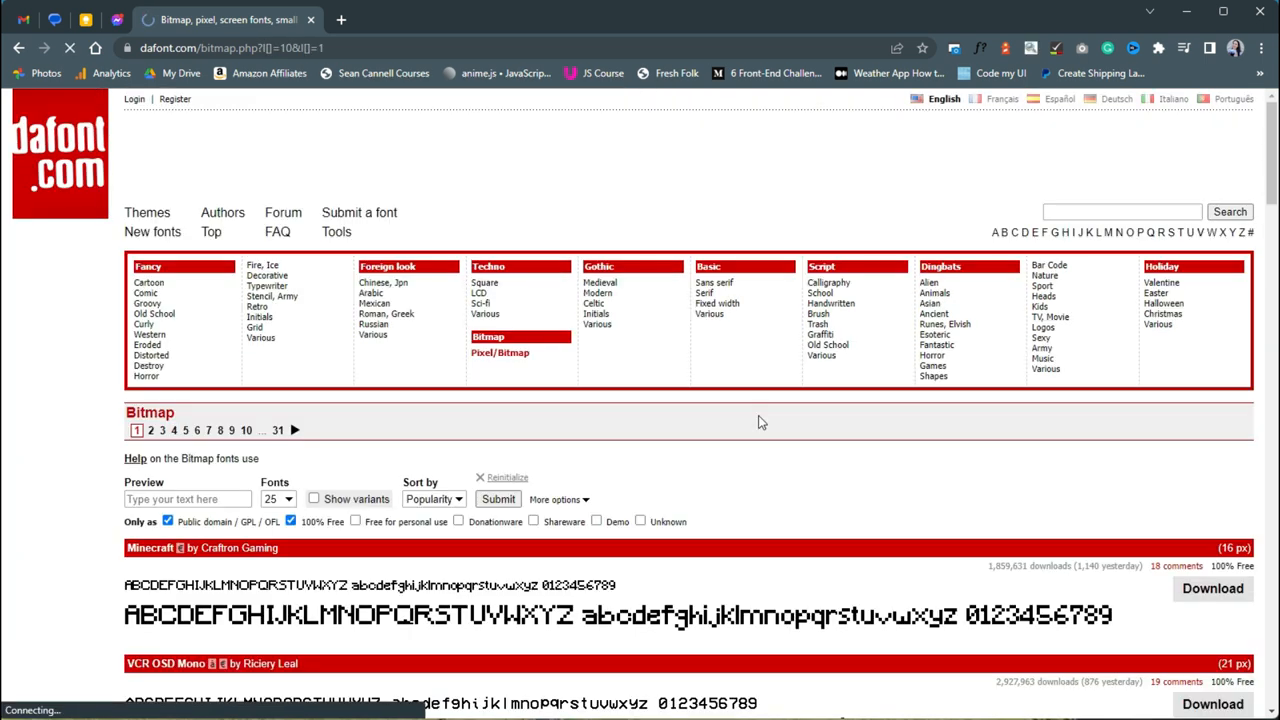
scroll("down", 3)
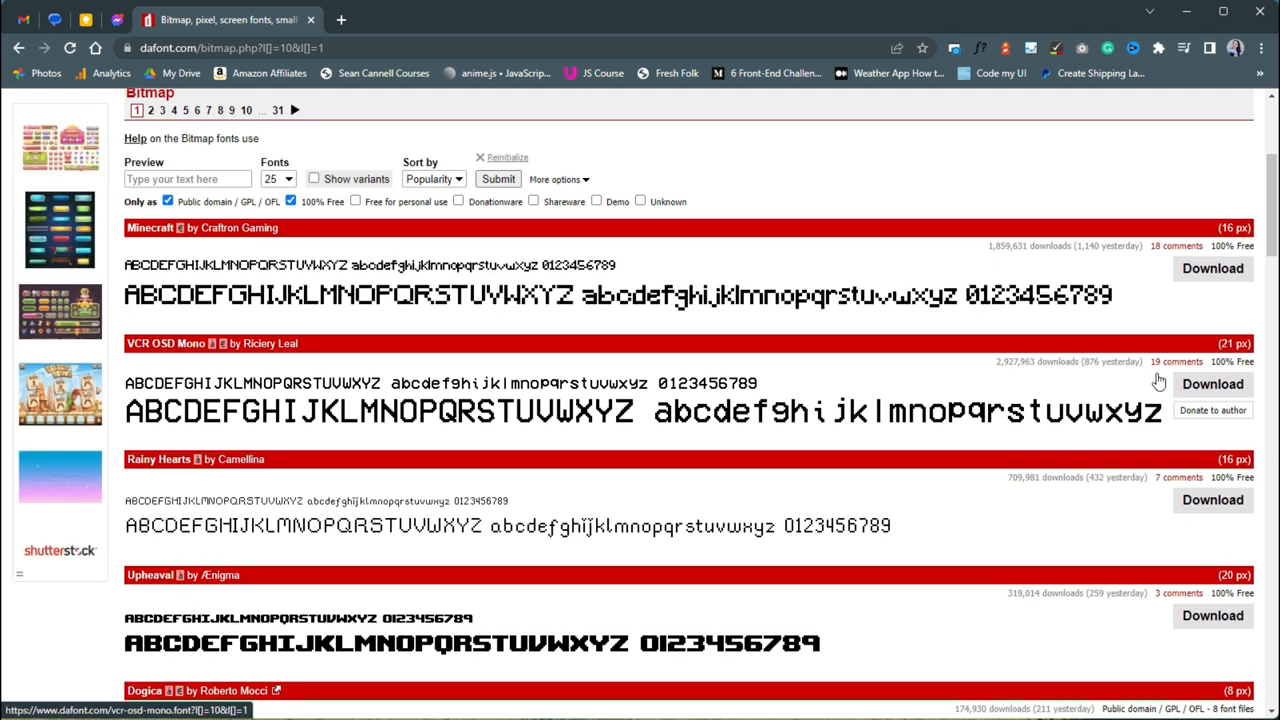
left_click(1212, 384)
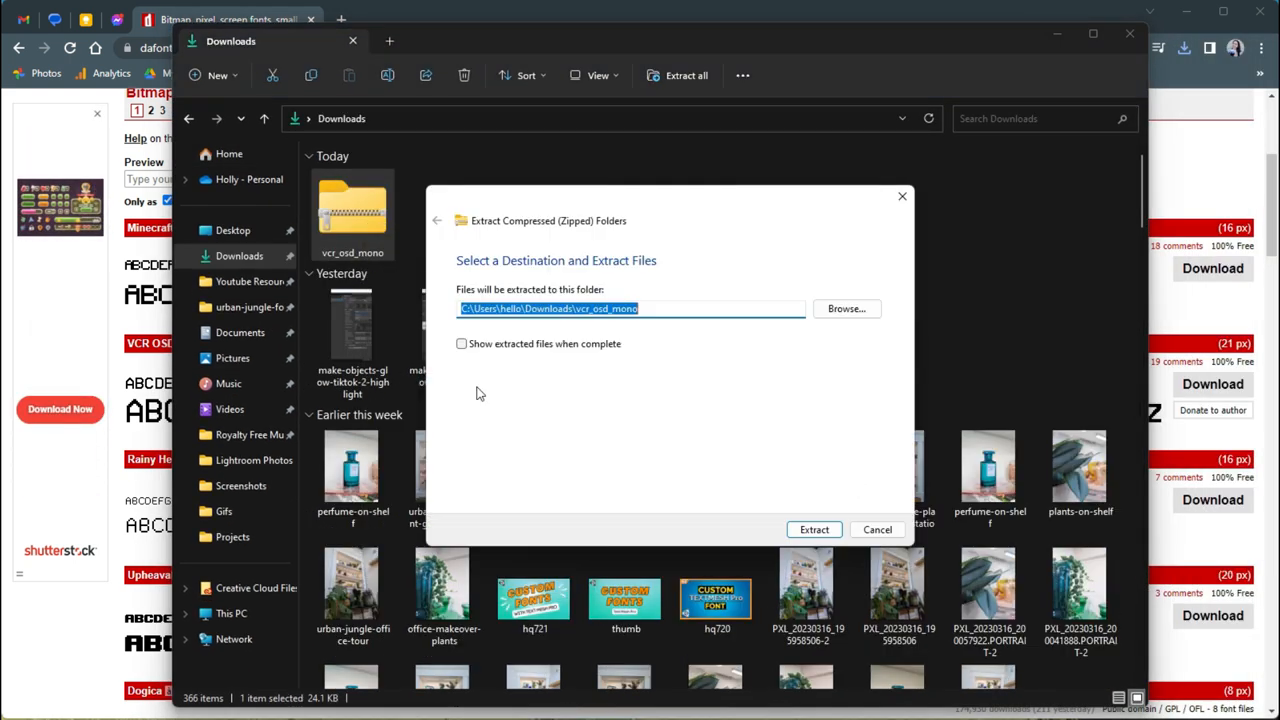
Extract the downloaded zip and pick the VCR OSD Mono TrueType file for the Unity project.
left_click(814, 528)
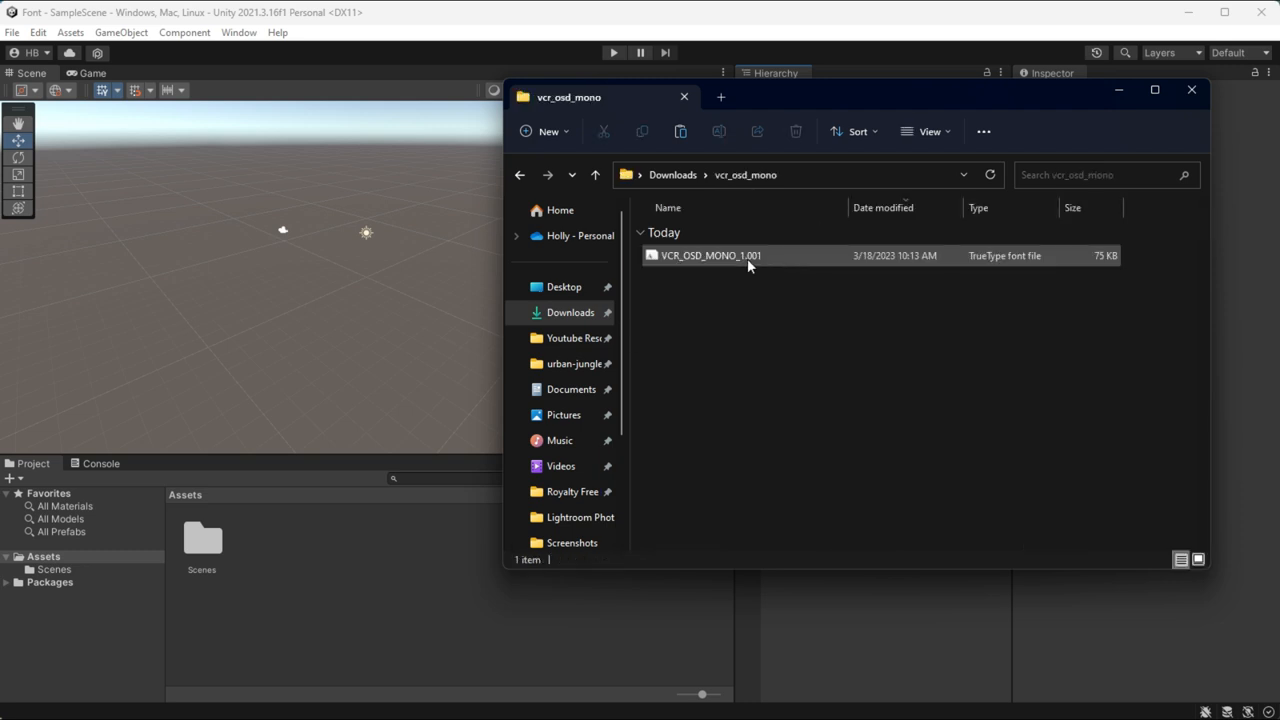
left_click(710, 256)
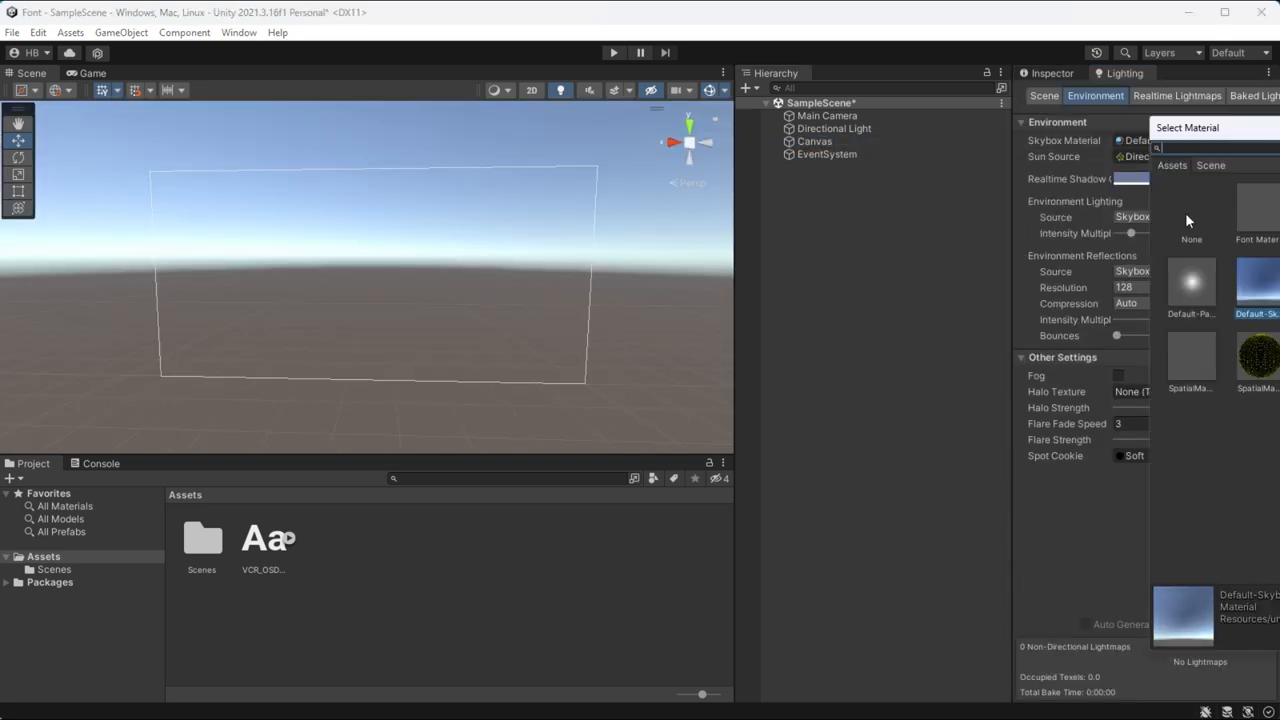
Clear the skybox material, add a Text - TextMeshPro under the canvas, and import TMP Essentials.
left_click(1192, 220)
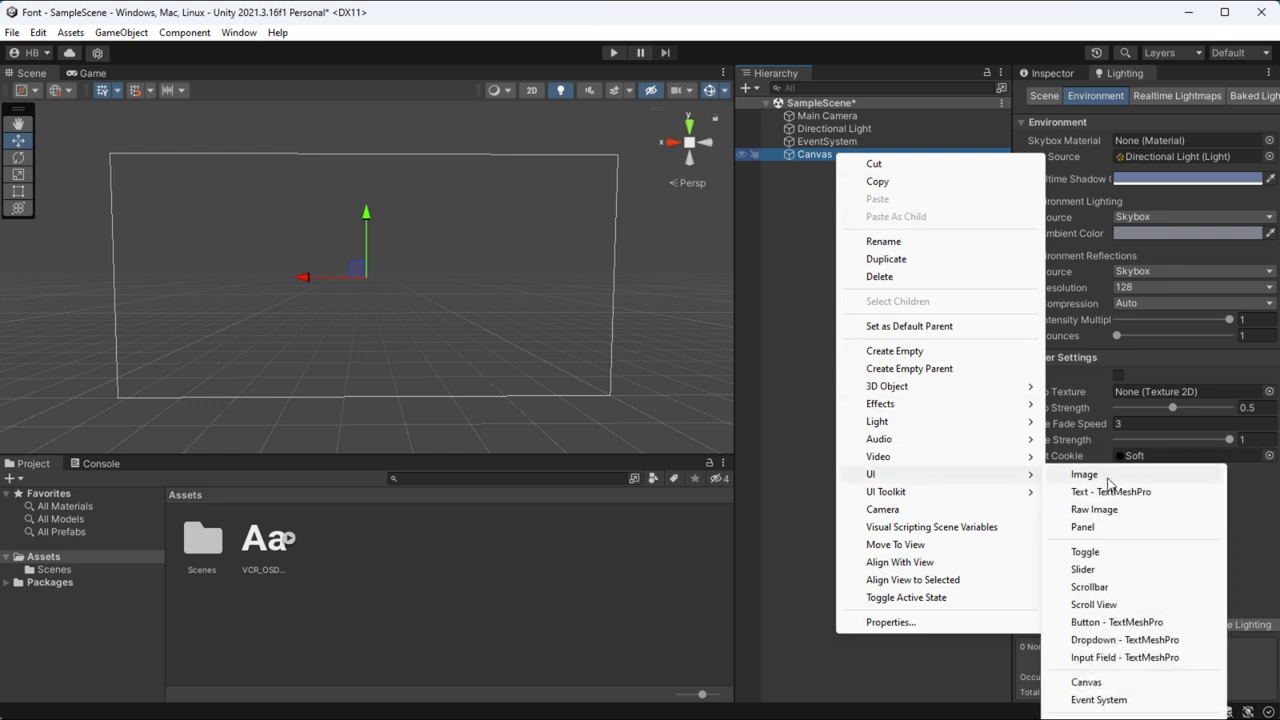
left_click(1110, 492)
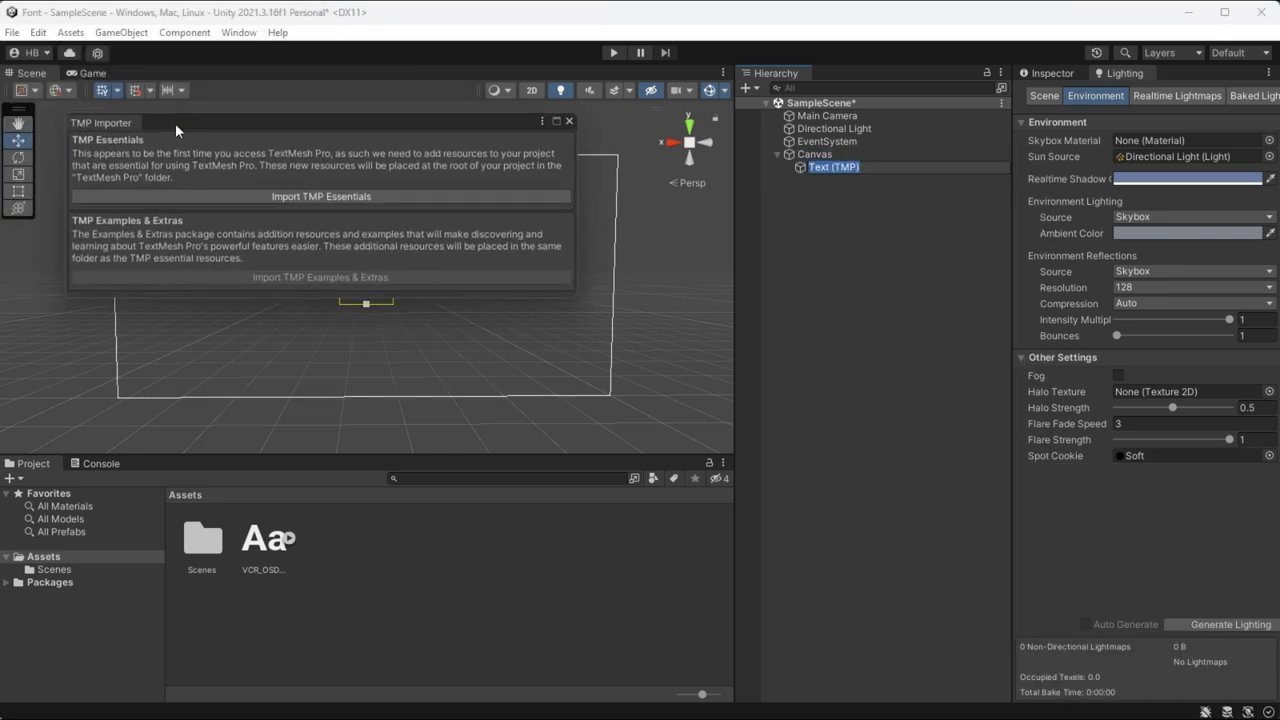
left_click(320, 196)
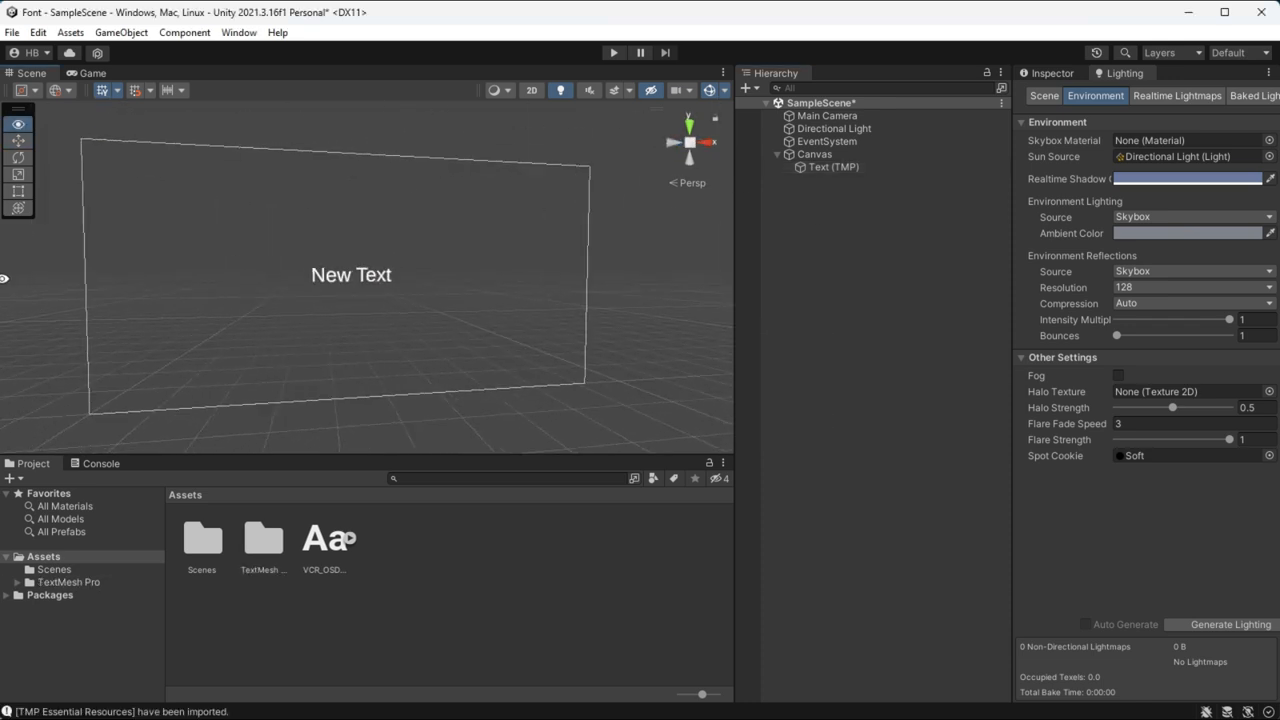
Select the Text (TMP) object to check its font, then bring up Create options for VCR_OSD_MONO.
left_click(832, 168)
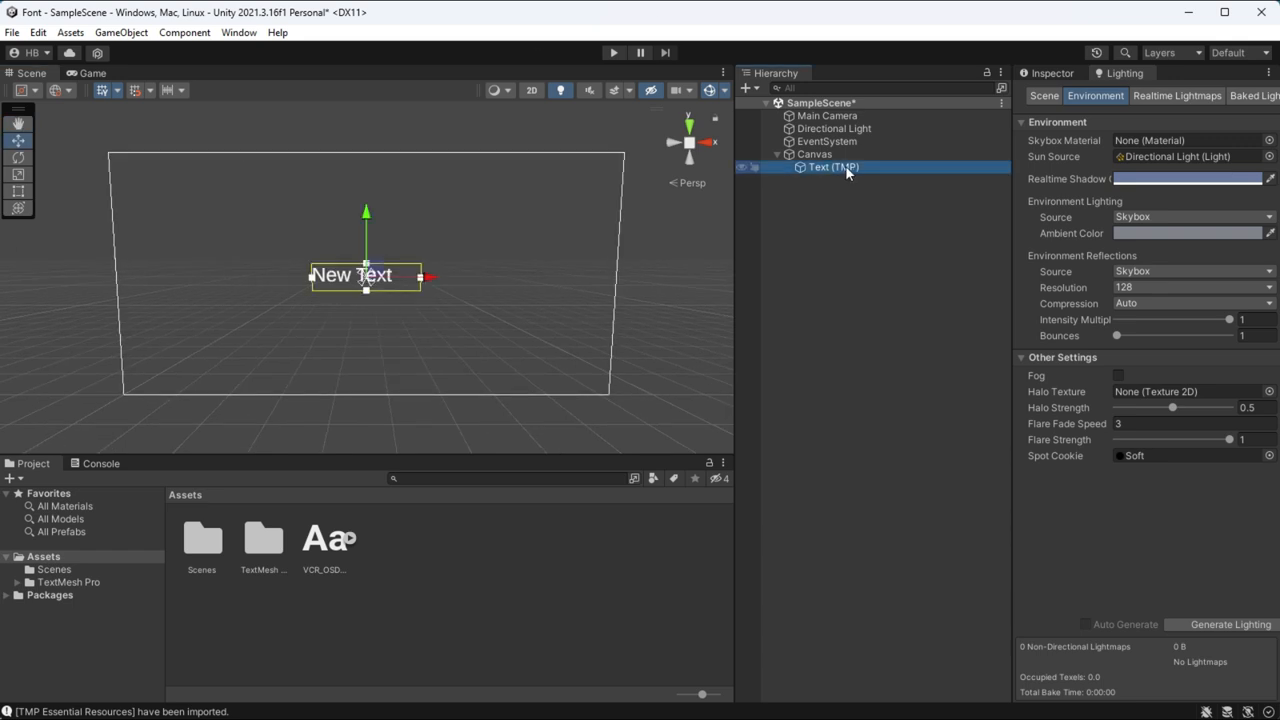
left_click(832, 168)
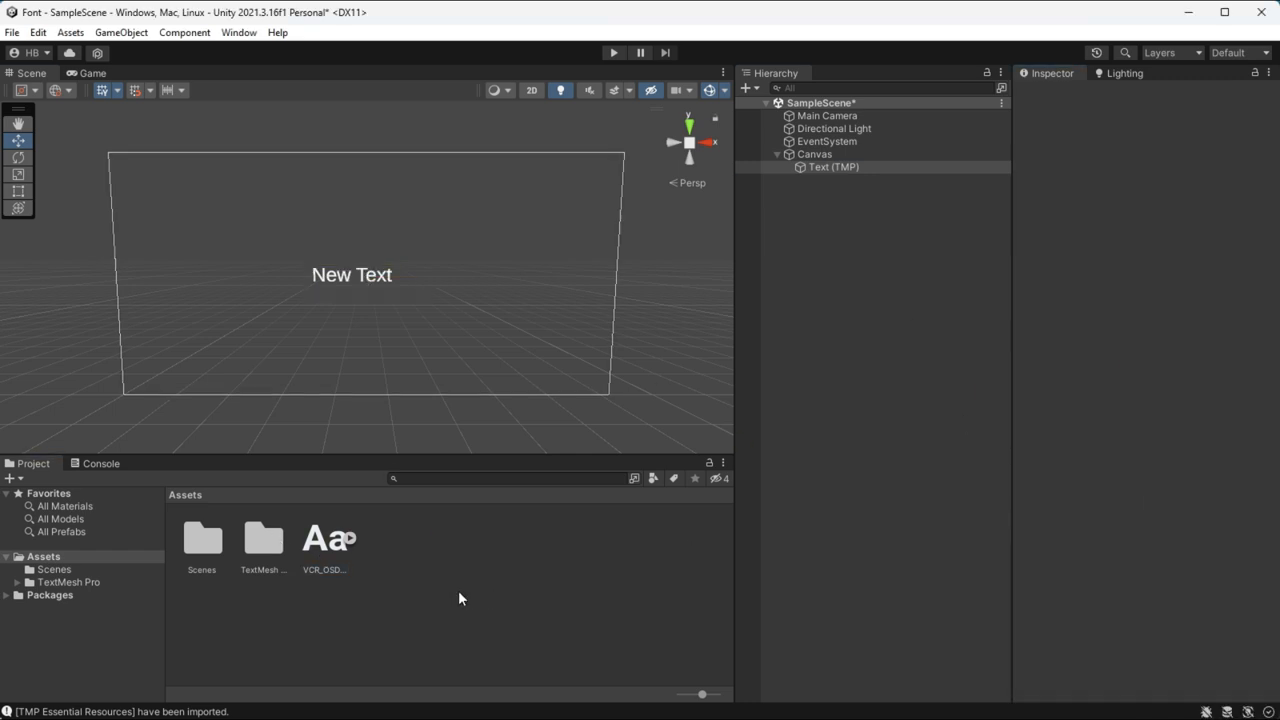
left_click(832, 168)
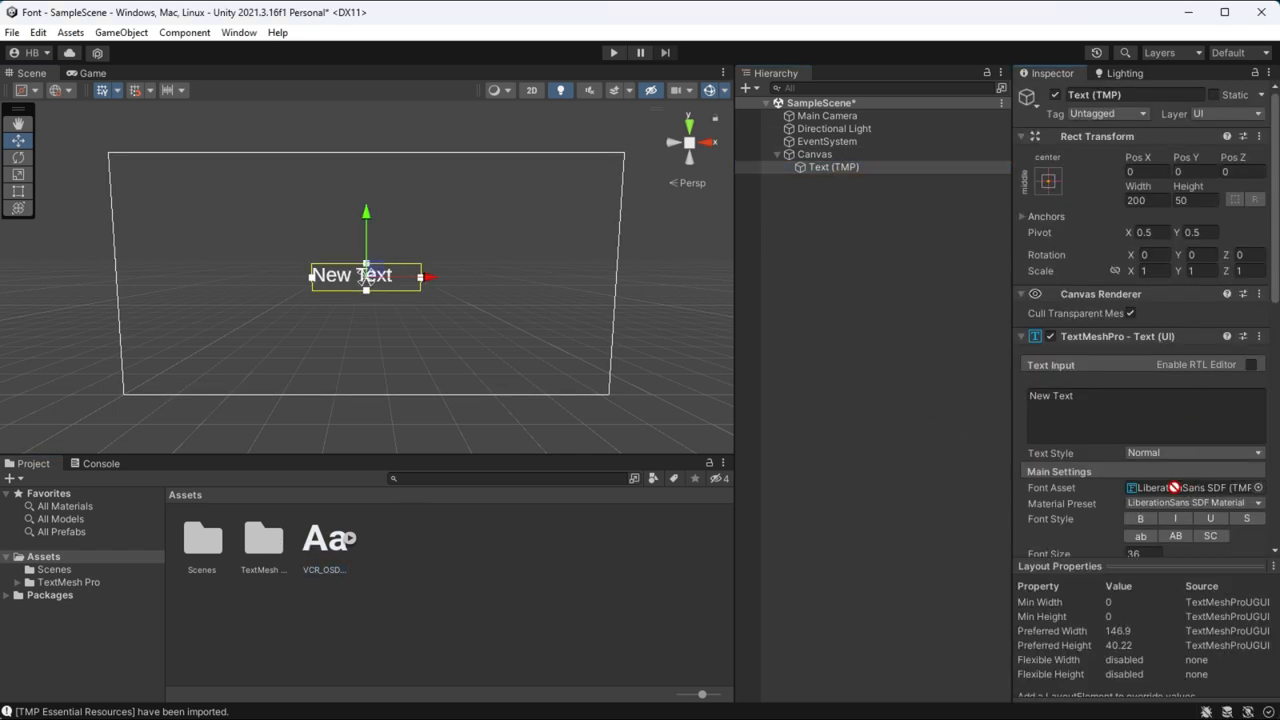
right_click(324, 538)
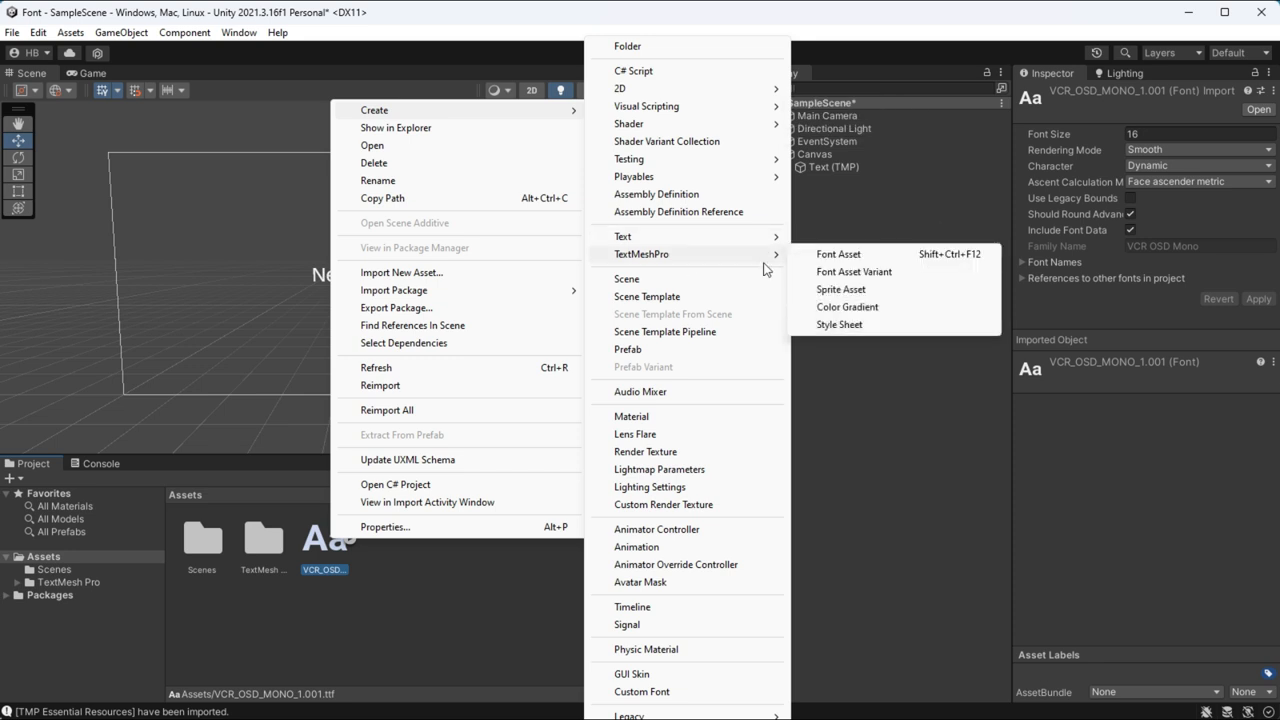
Create the VCR_OSD_MONO SDF font asset, assign it to the text at size 100, and enter CUST.
left_click(838, 252)
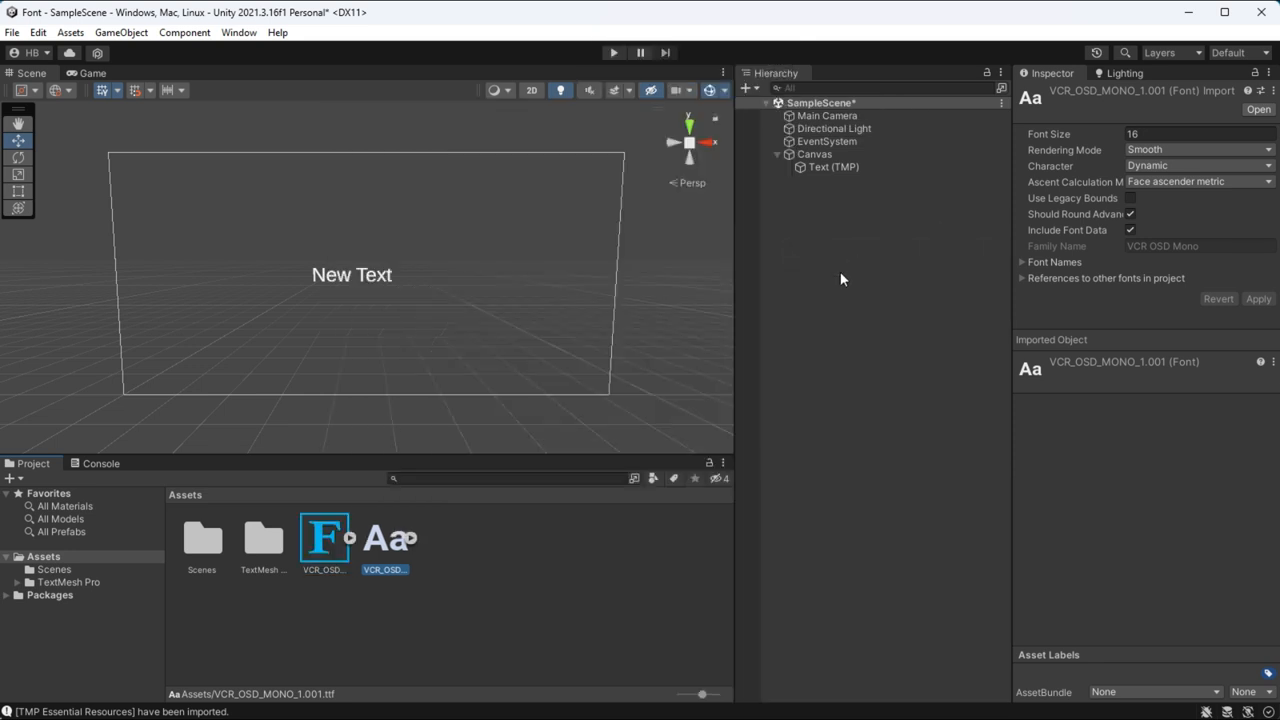
left_click(324, 538)
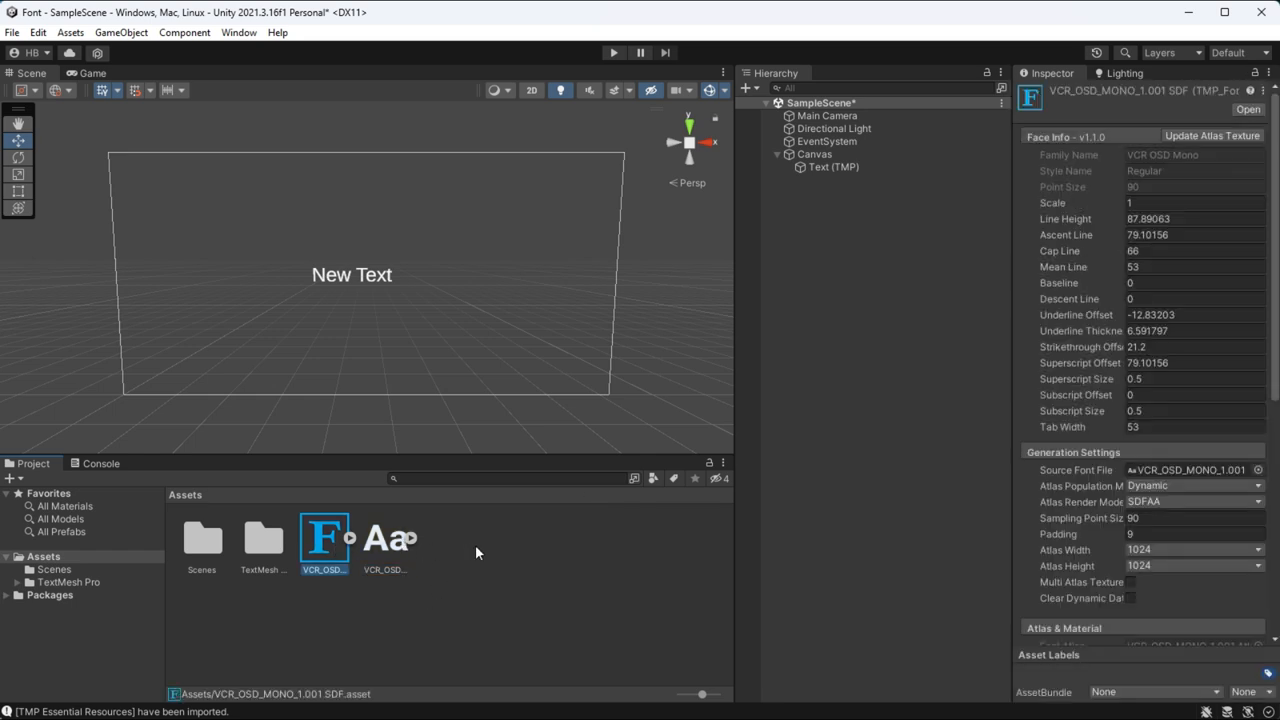
left_click(832, 168)
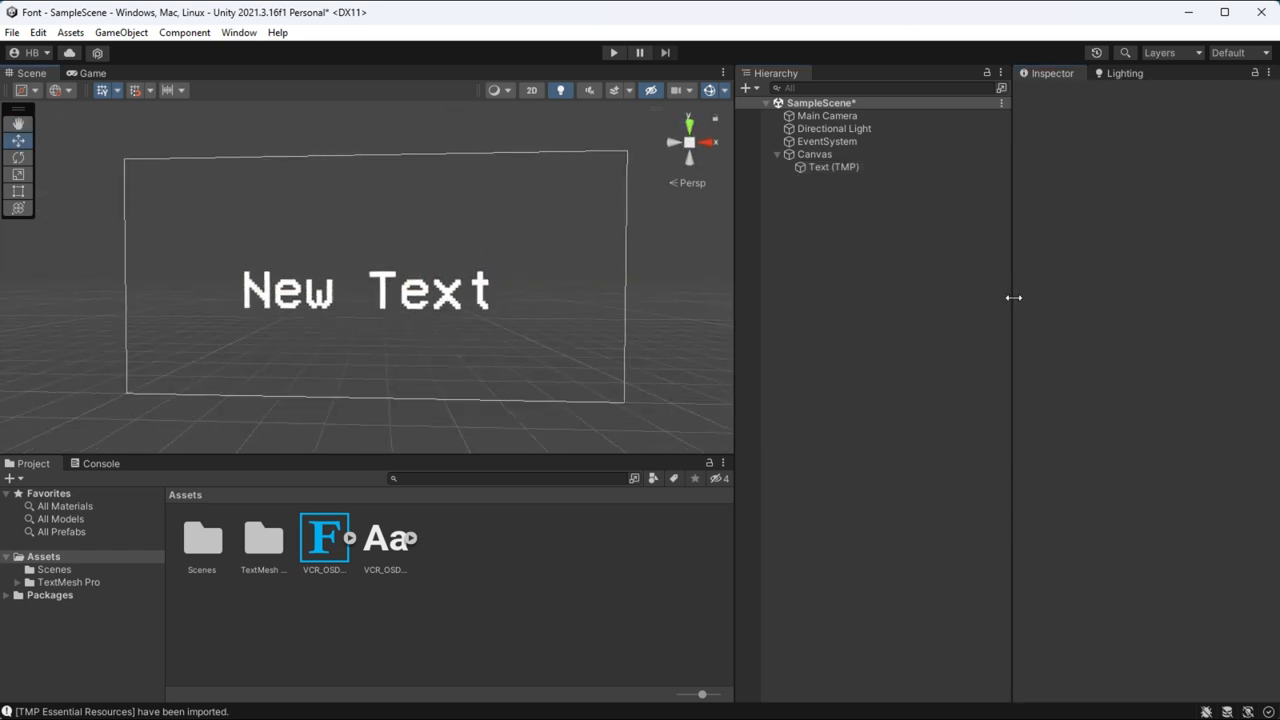
type("CUST")
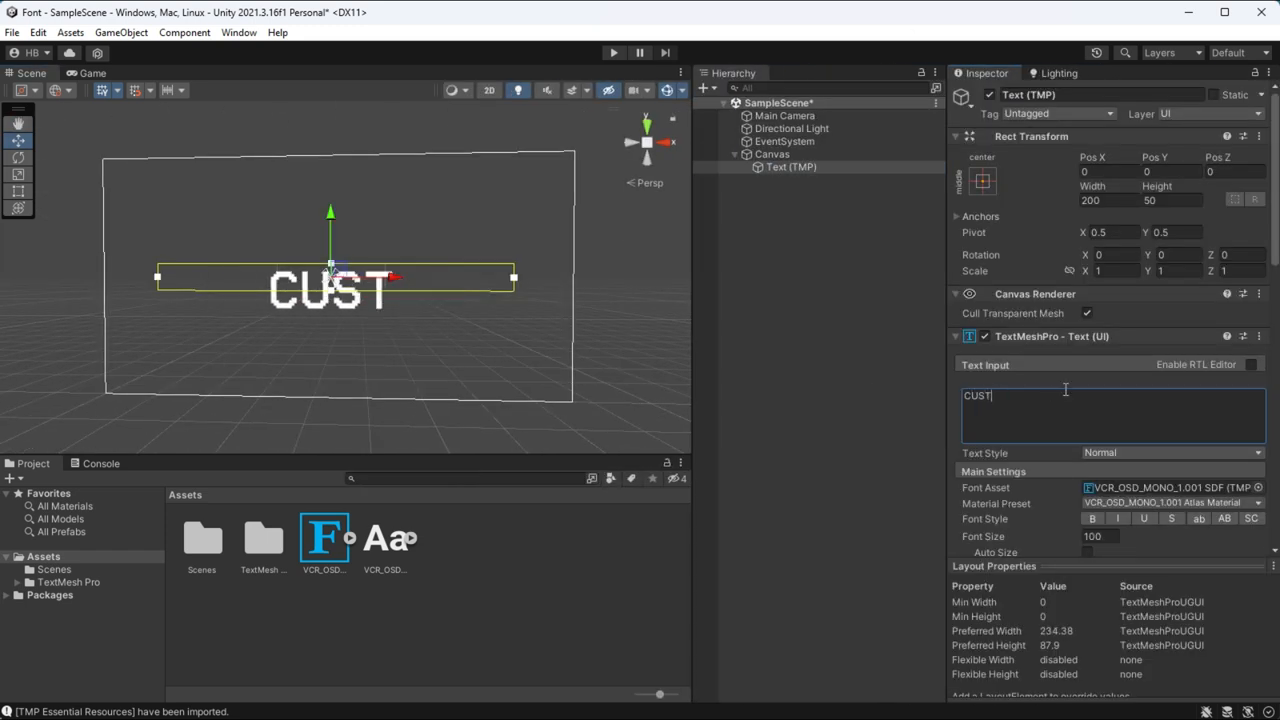